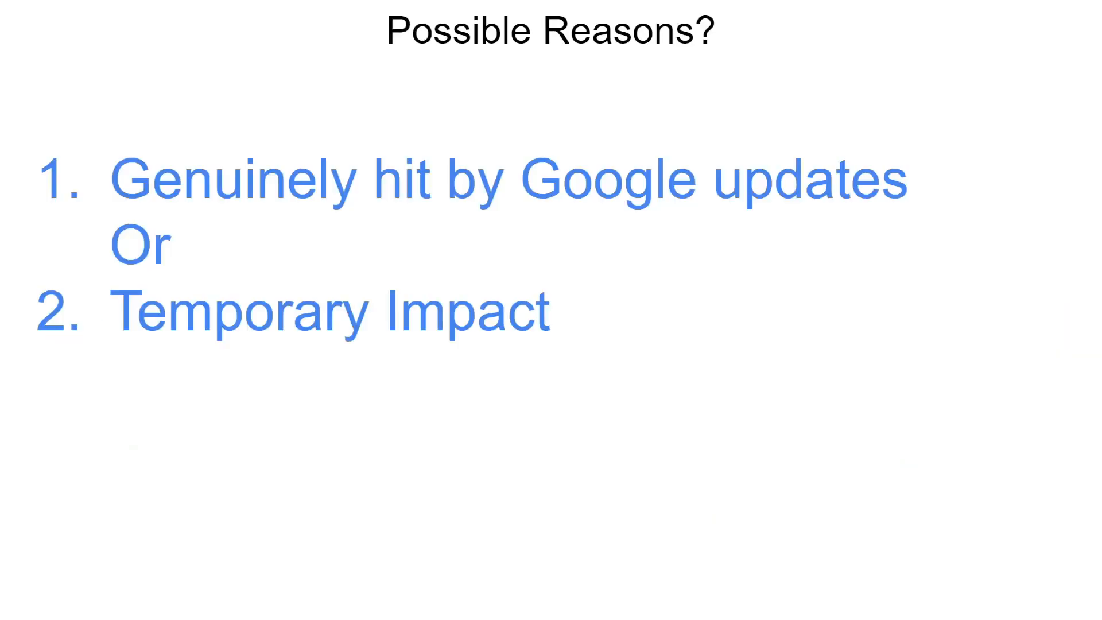
mouse_move(1095, 463)
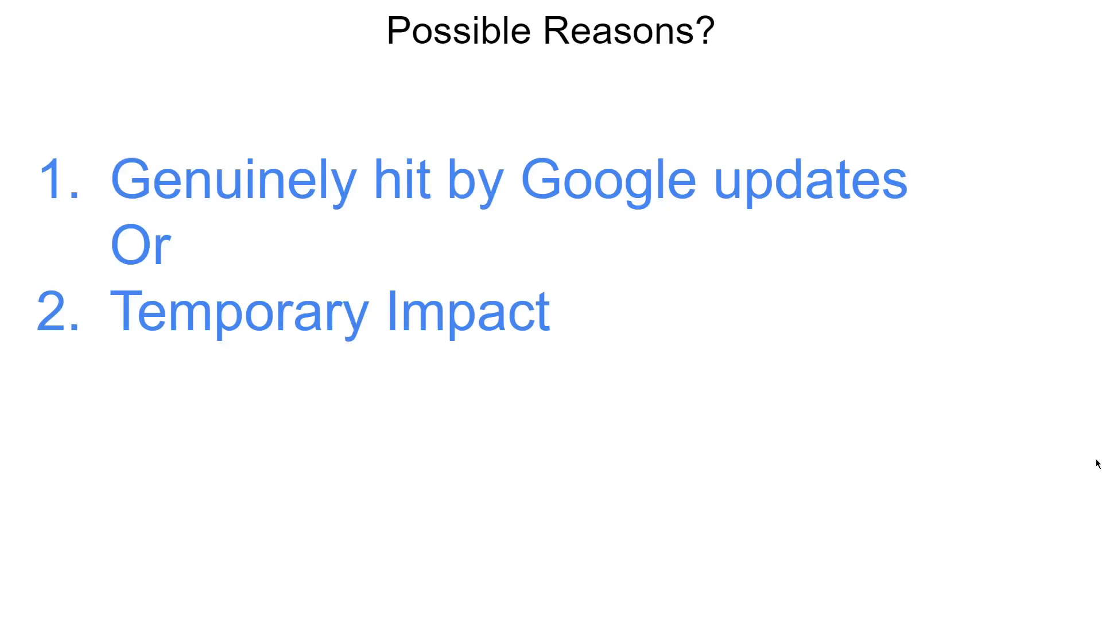